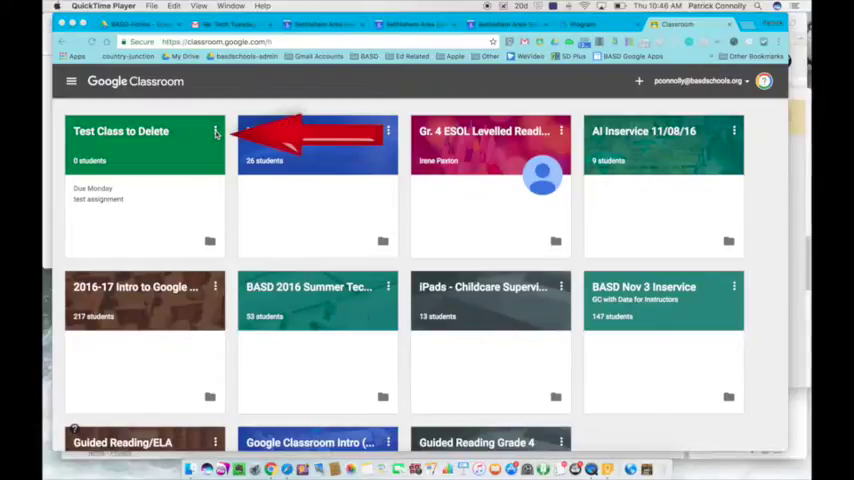
Archive the 'Test Class to Delete' class from its card menu and confirm
click(215, 131)
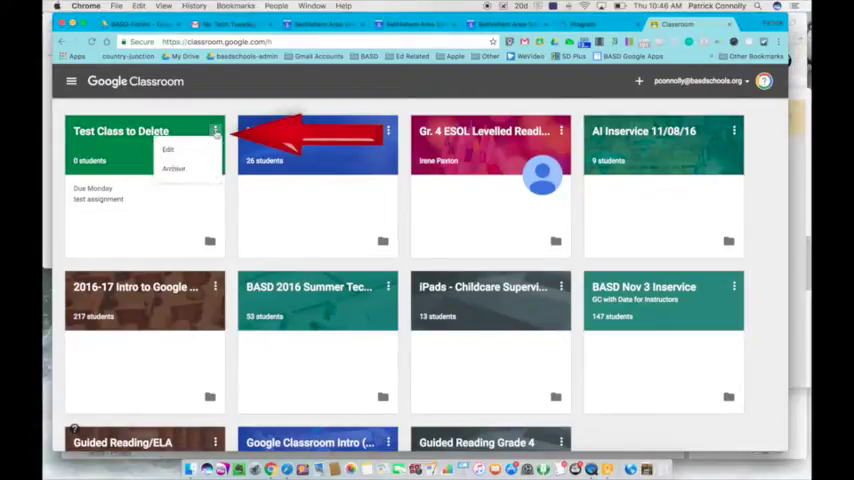
click(174, 168)
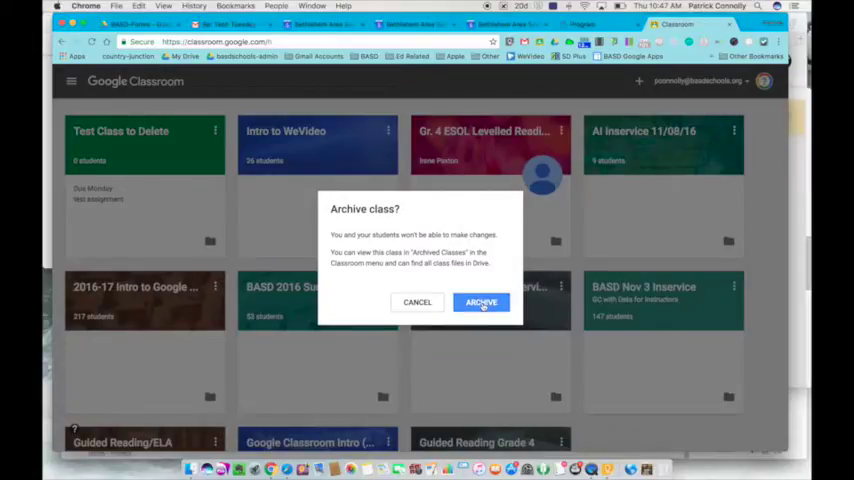
click(481, 302)
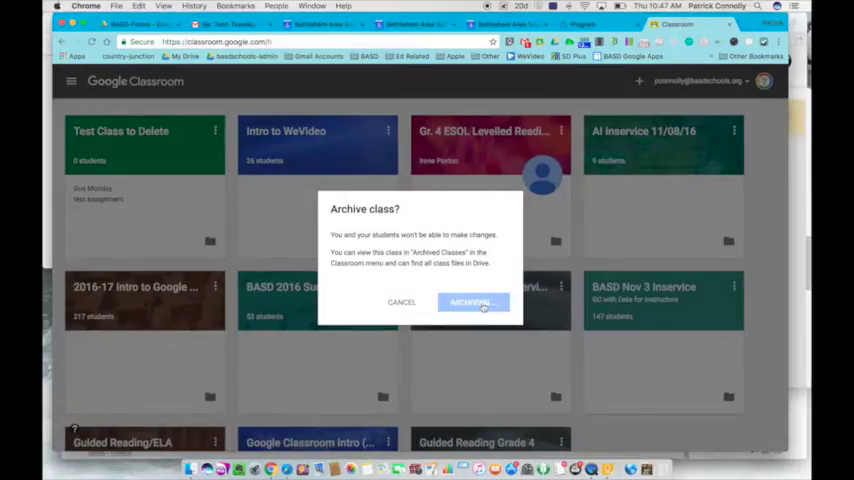
click(472, 302)
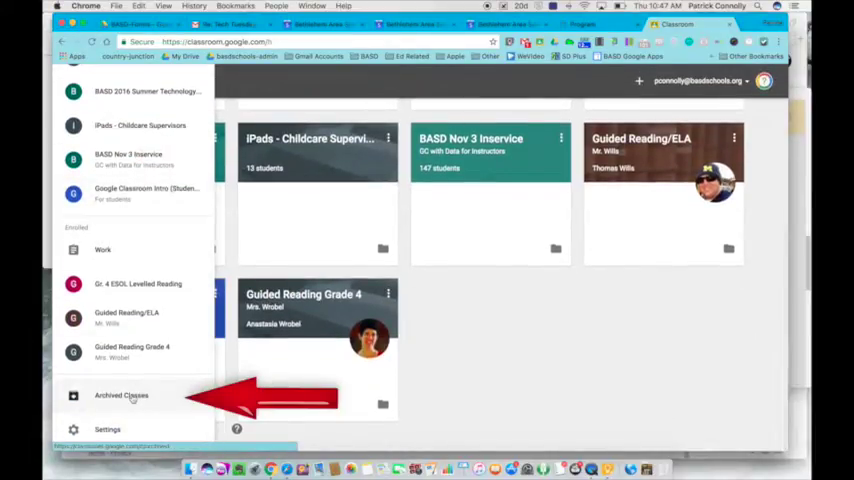
Go to the Archived Classes page from the main menu
click(120, 395)
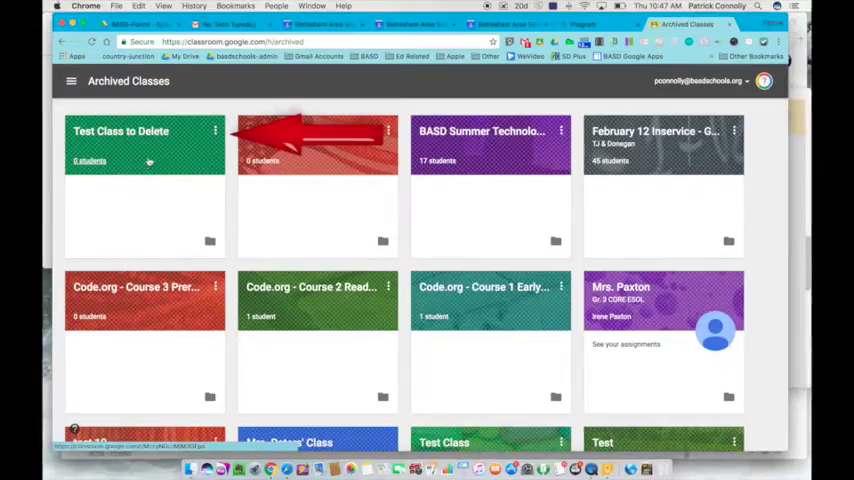
Delete the archived 'Test Class to Delete' from its card menu and confirm
click(215, 131)
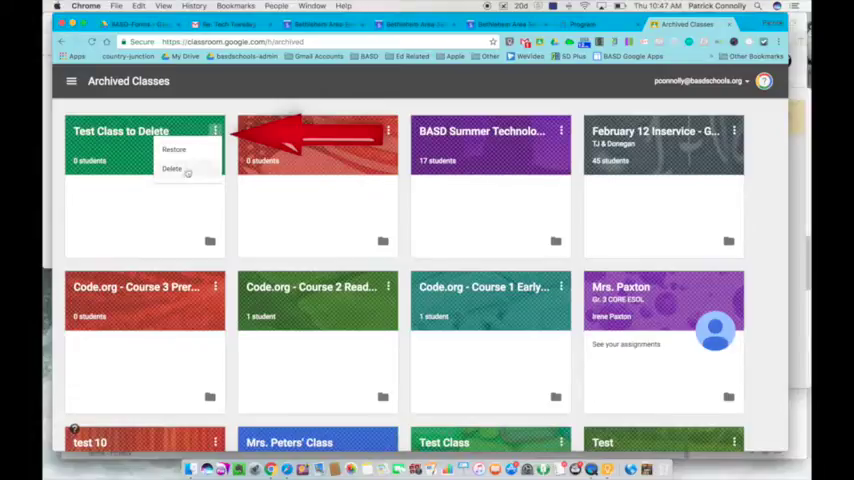
click(172, 168)
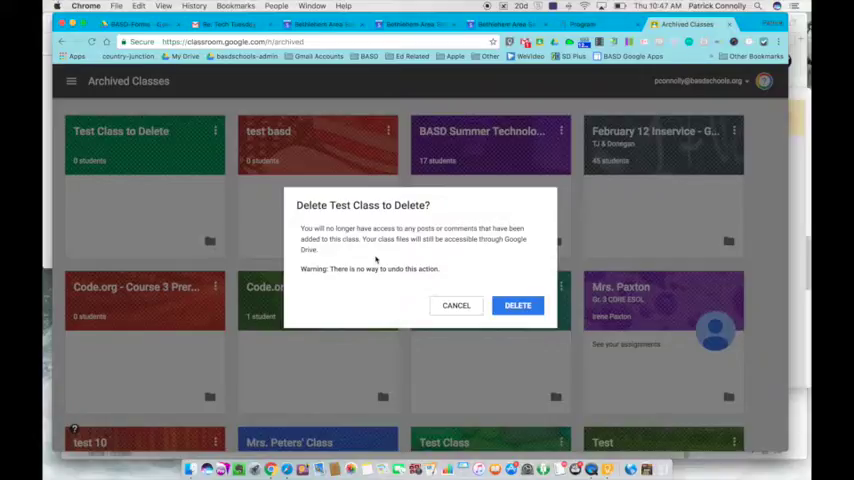
mouse_move(399, 252)
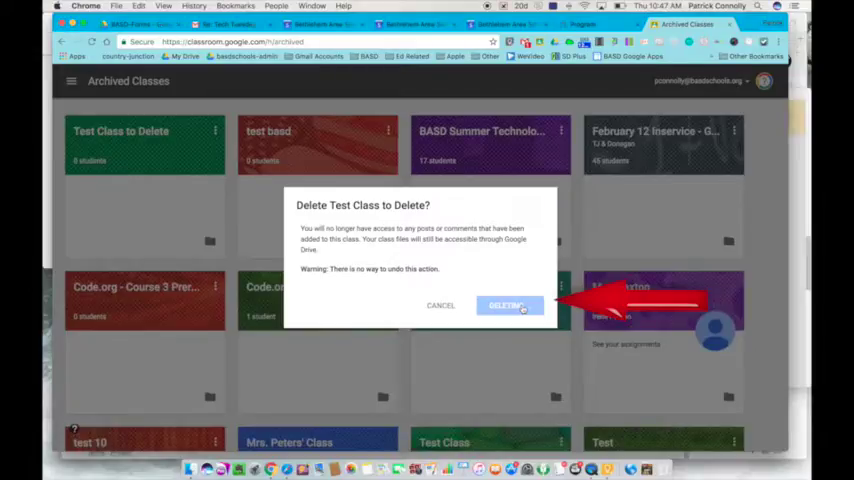
click(510, 305)
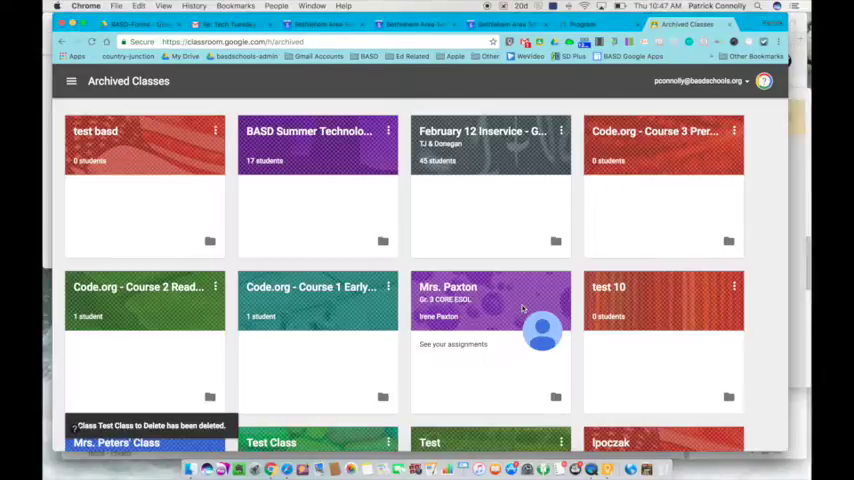